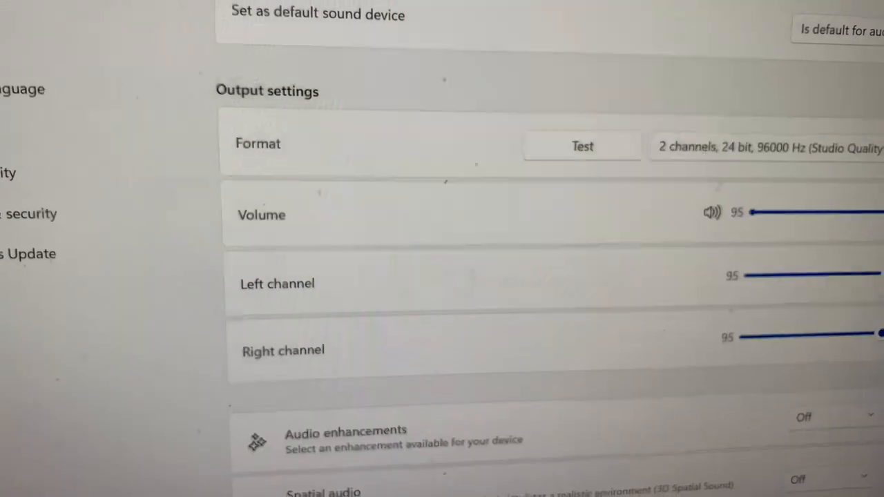
{"action": "scroll", "scroll_direction": "down", "scroll_amount": 3}
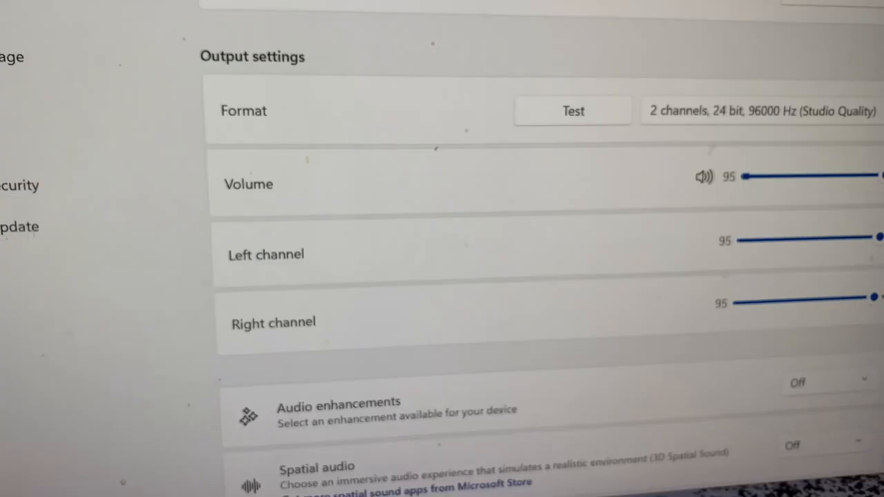